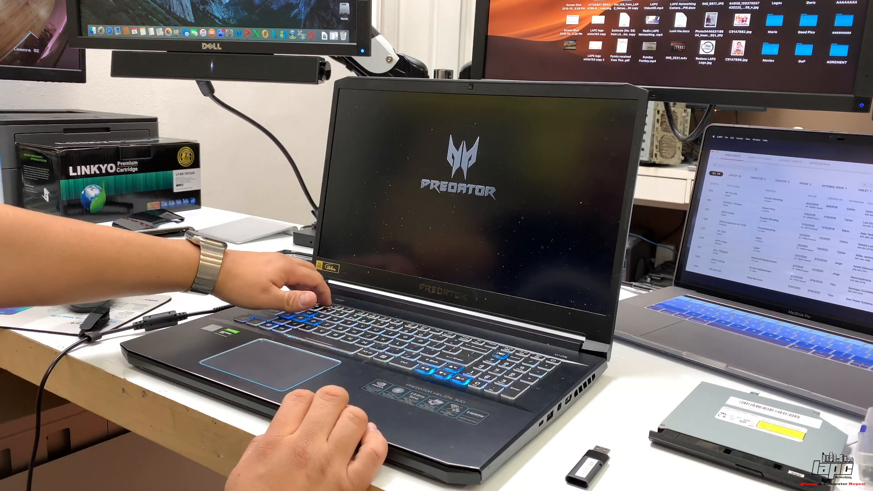
Step: Enter the BIOS setup with F2 at the Predator logo and move toward the Advanced page
key(F2)
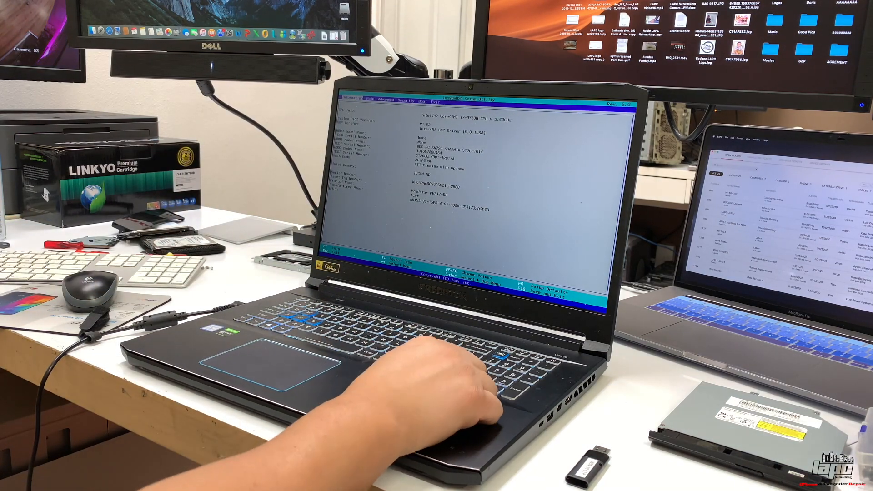
key(right)
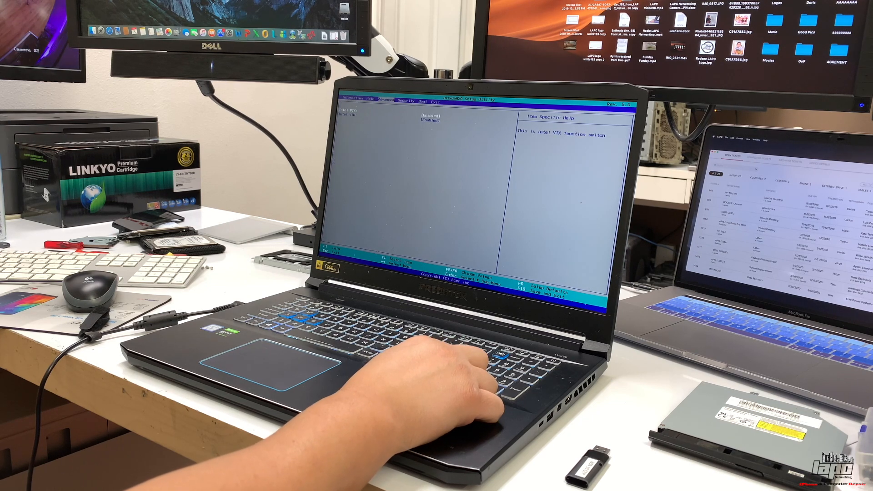
Step: Move to the Main page where the F12 Boot Menu option is shown Enabled
key(right)
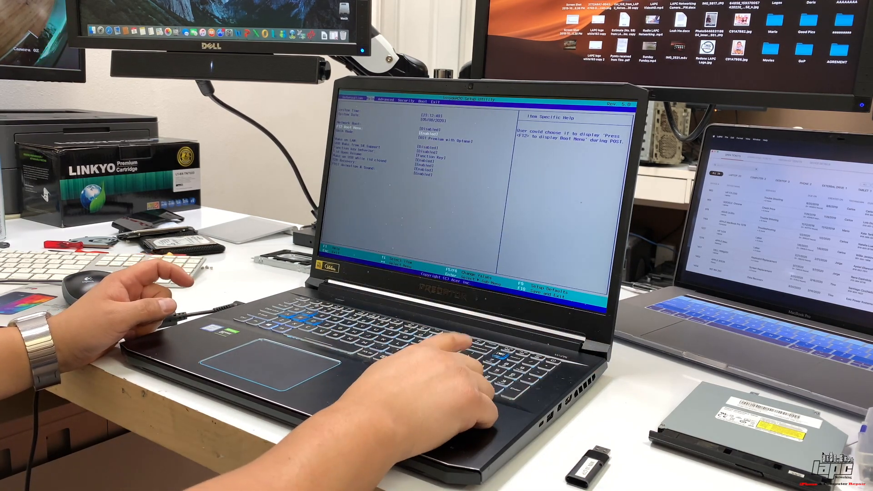
Step: Move across to the Boot page showing the Secure Boot setting
key(right)
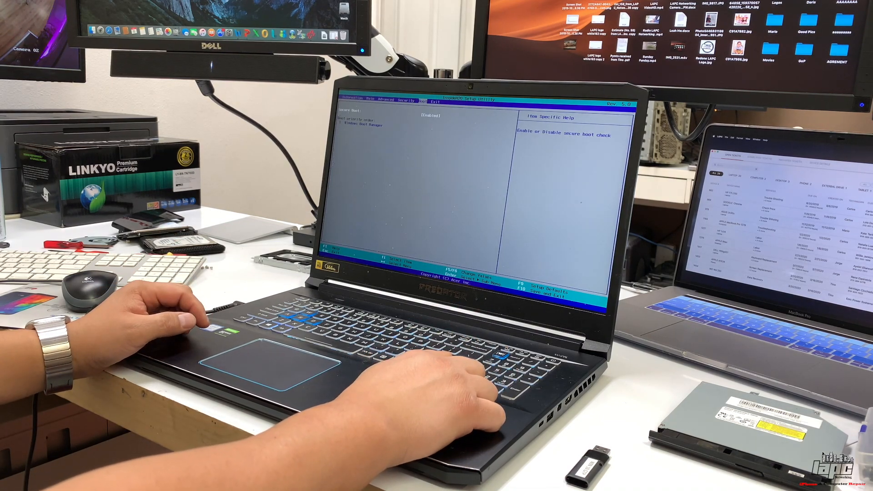
Step: Set Secure Boot to Disabled and bring up the save-and-exit prompt with F10
key(down)
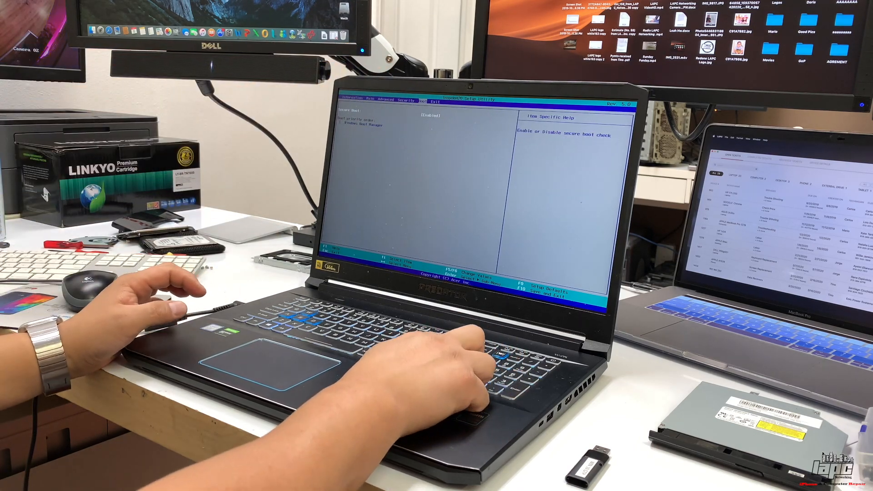
key(Return)
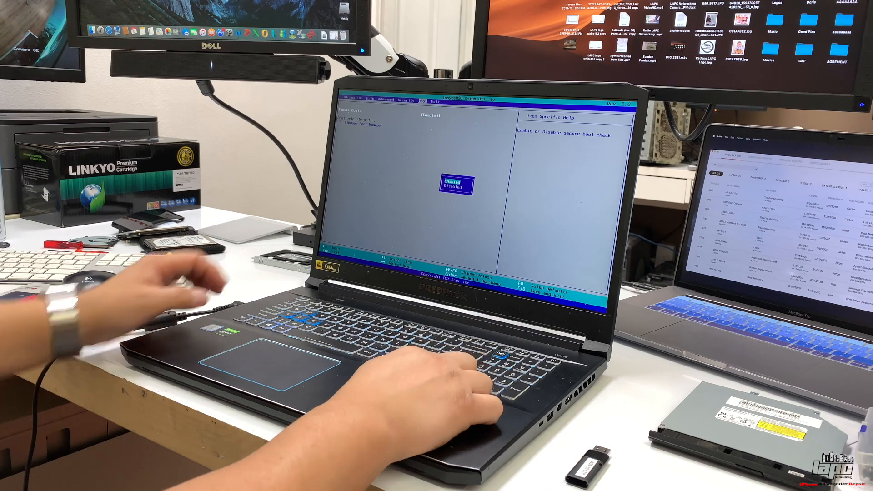
key(Down)
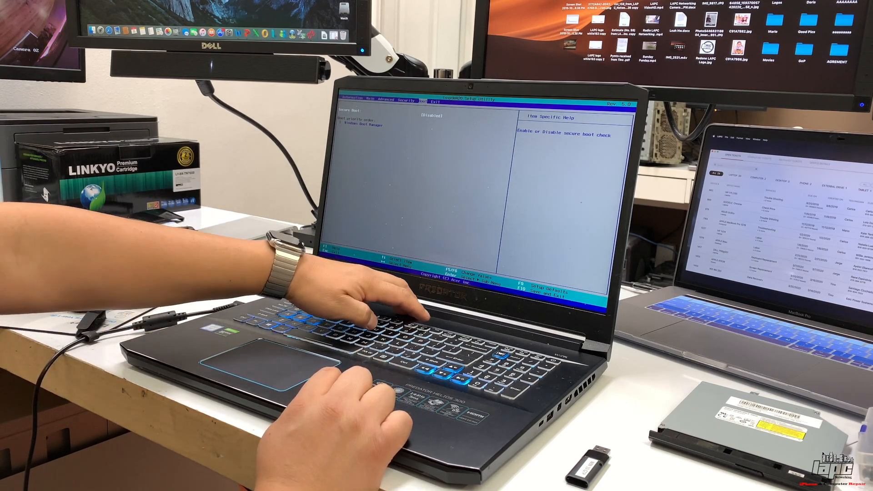
key(F10)
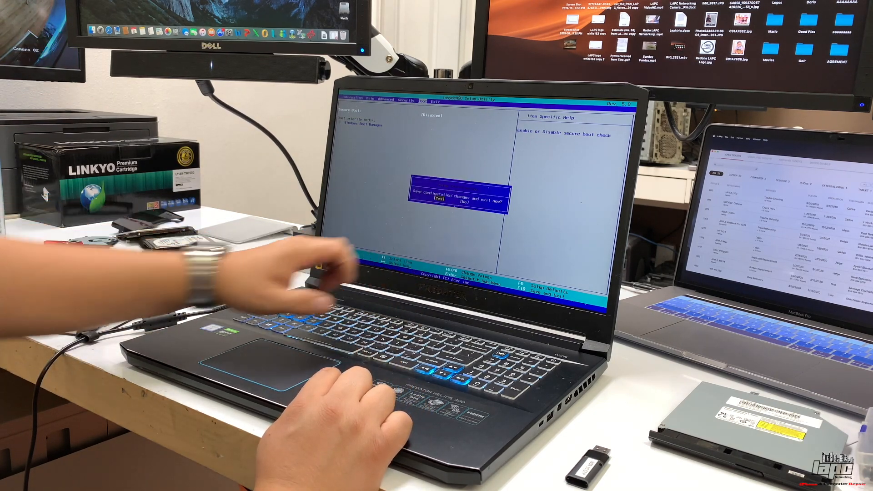